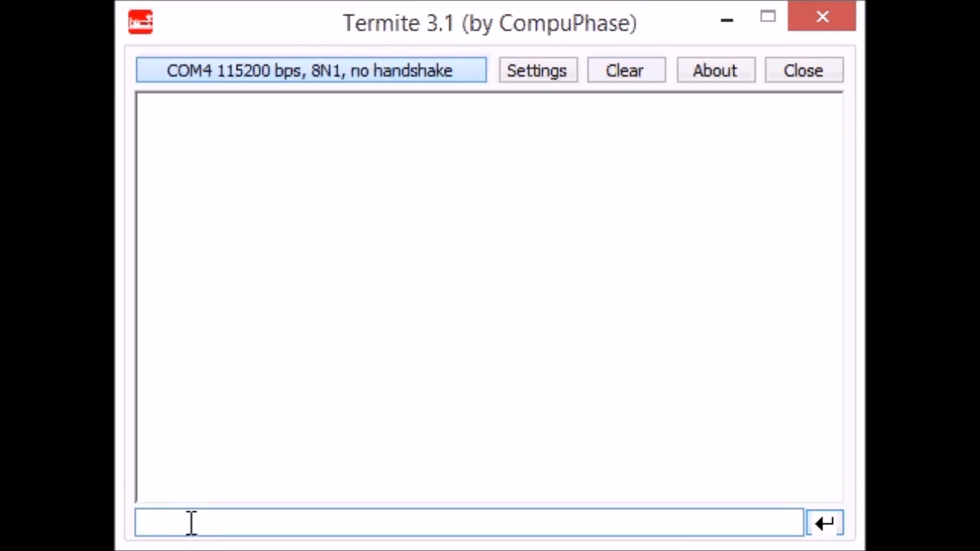
Query the firmware version with AT+GMR before leaving the terminal.
type("AT+GMR")
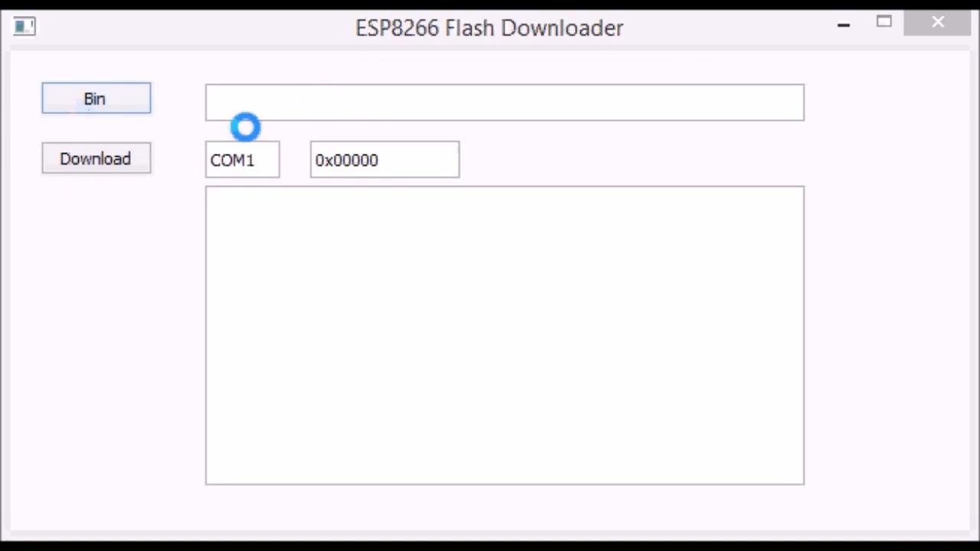
Load v0.9.2.2 AT Firmware.bin and download it to the module on COM4.
left_click(95, 98)
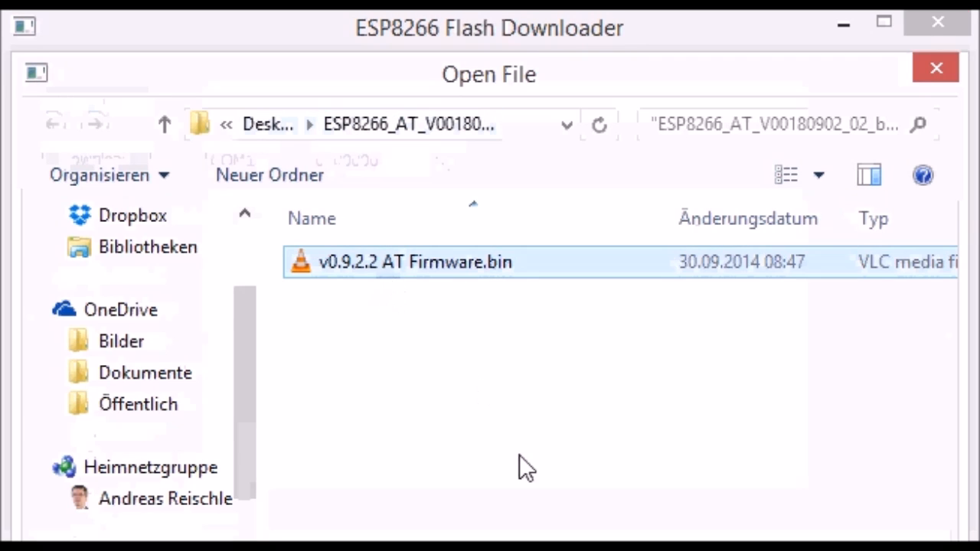
double_click(415, 262)
type("4")
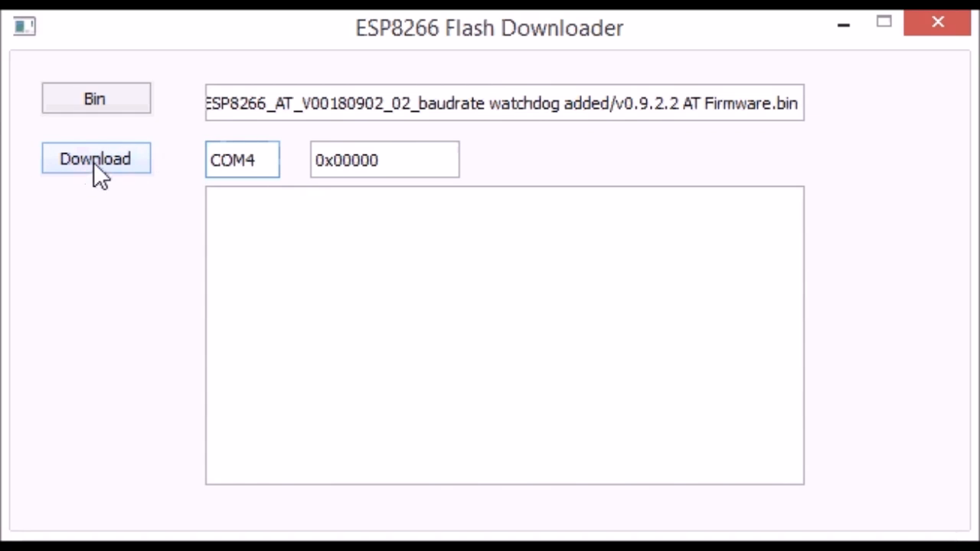
left_click(95, 157)
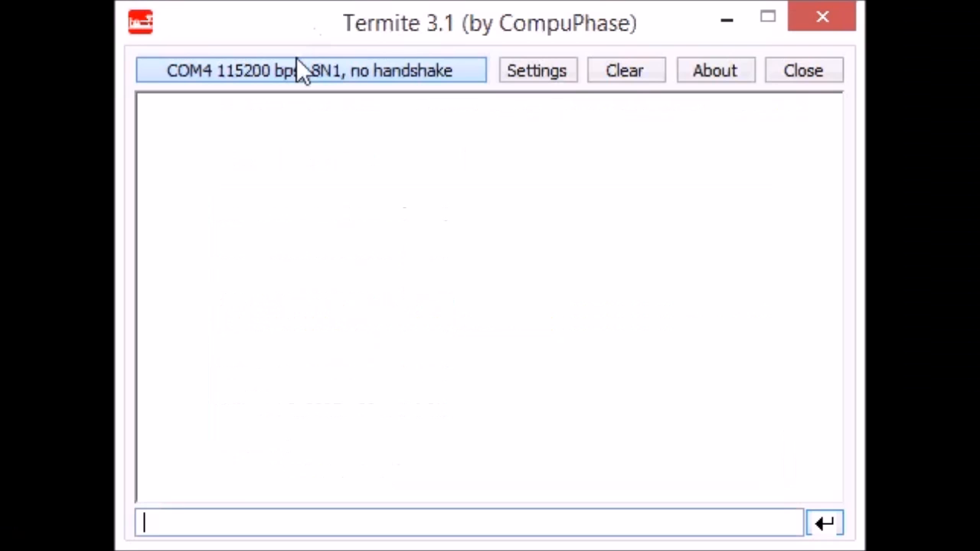
Set the COM4 serial baud rate to 9600 in the port settings.
left_click(536, 71)
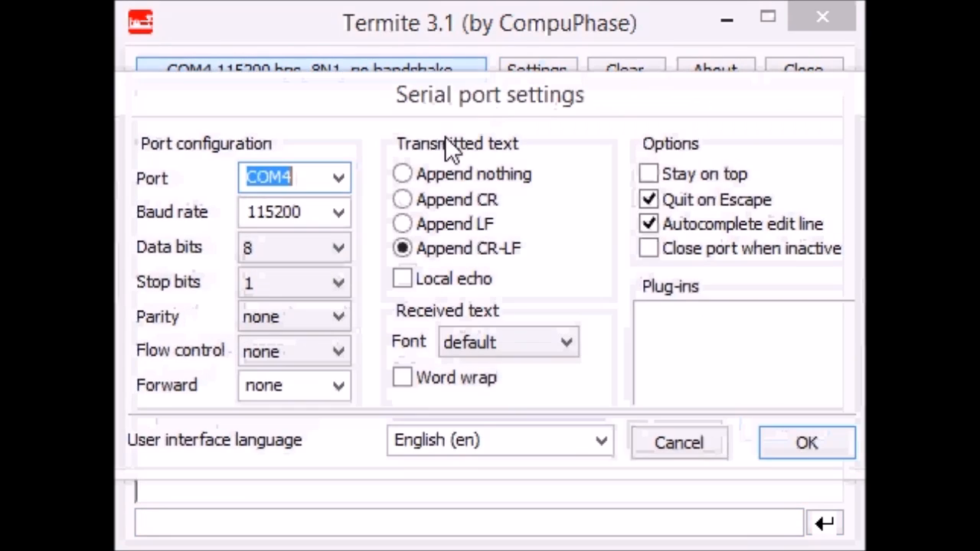
left_click(337, 211)
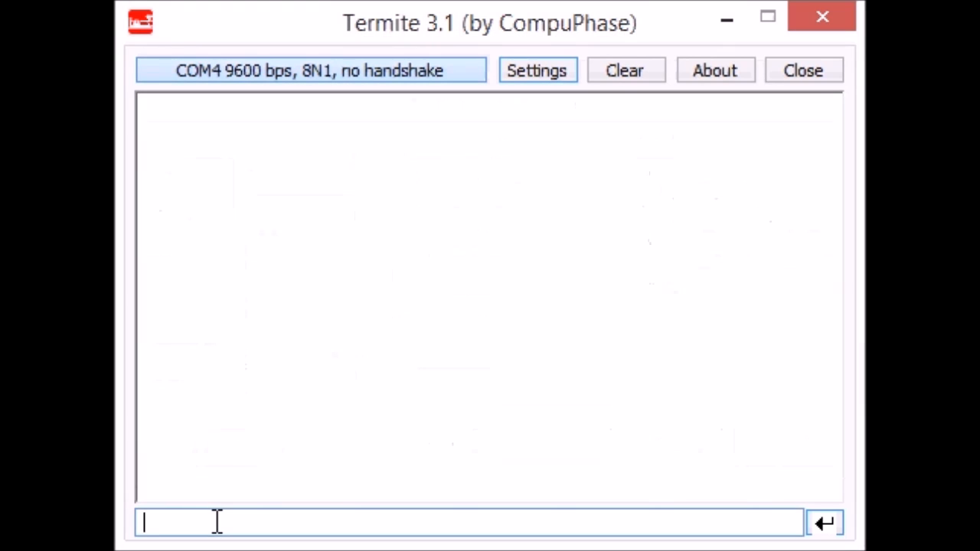
Send AT+RST to reset the module and receive System Ready.
type("ar")
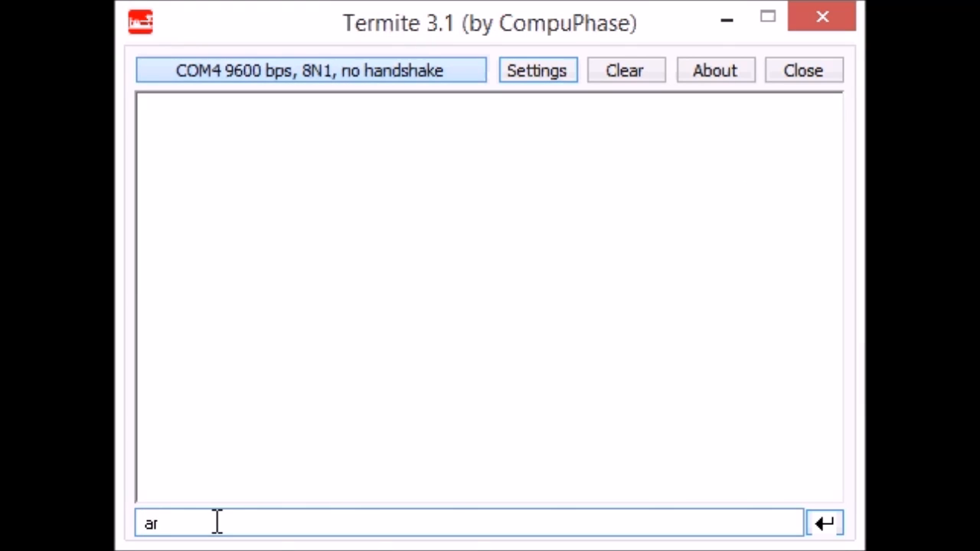
type("+rst")
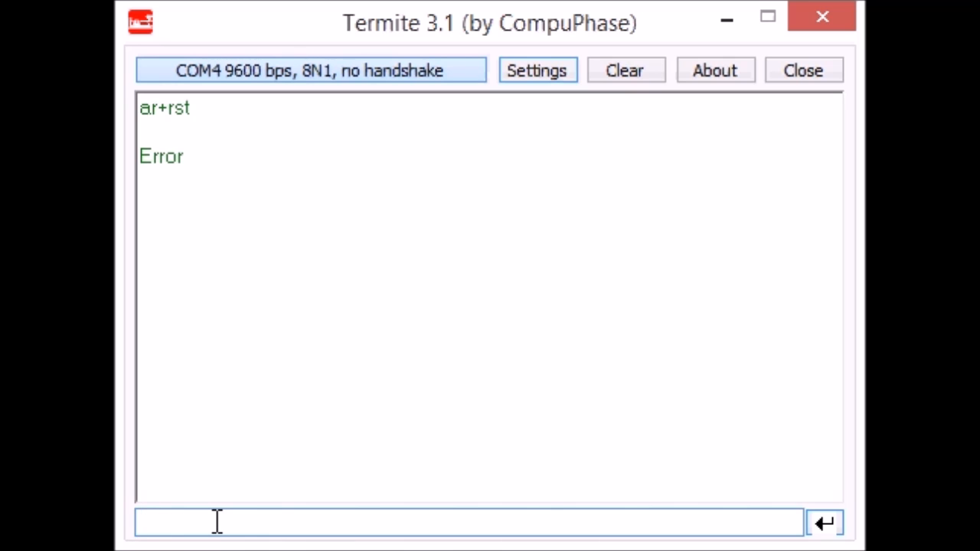
mouse_move(232, 521)
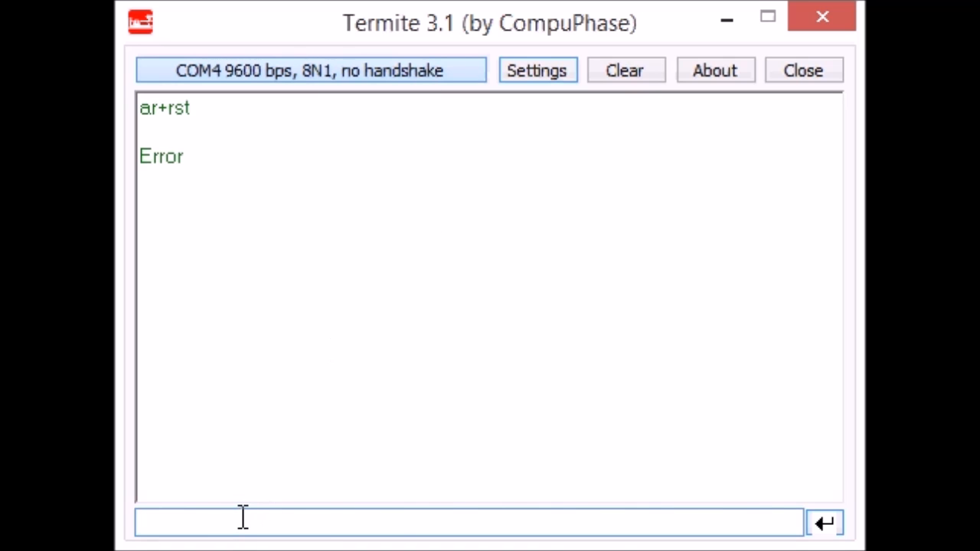
type("AT+RST")
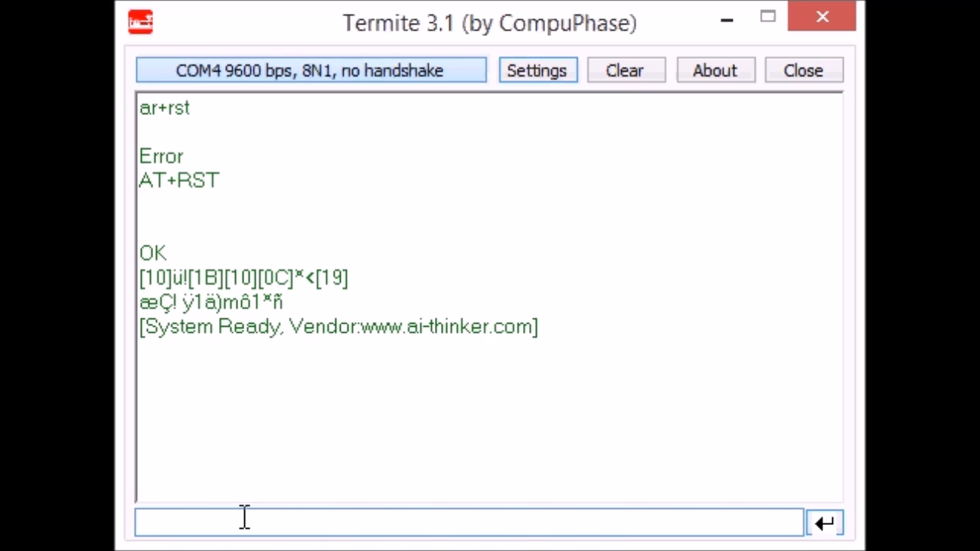
type("AT+RST")
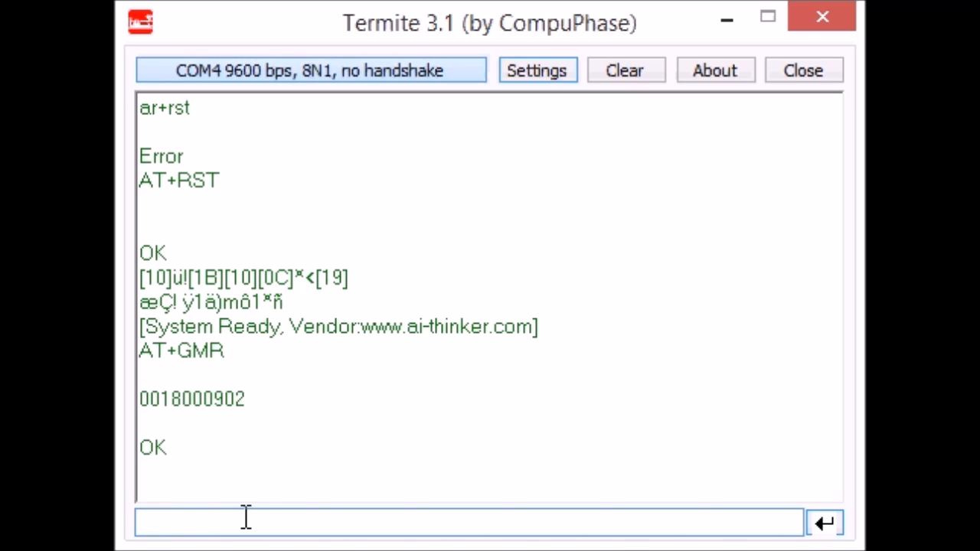
mouse_move(398, 99)
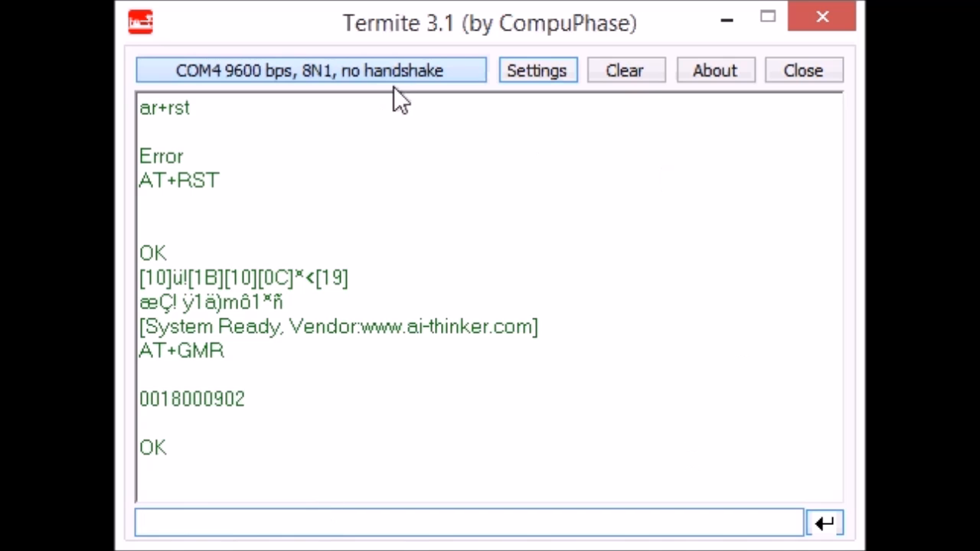